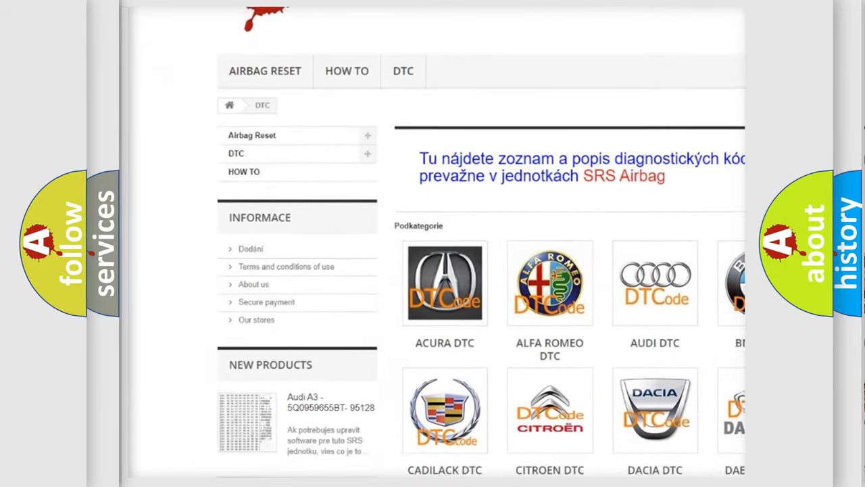
scroll(down, 3)
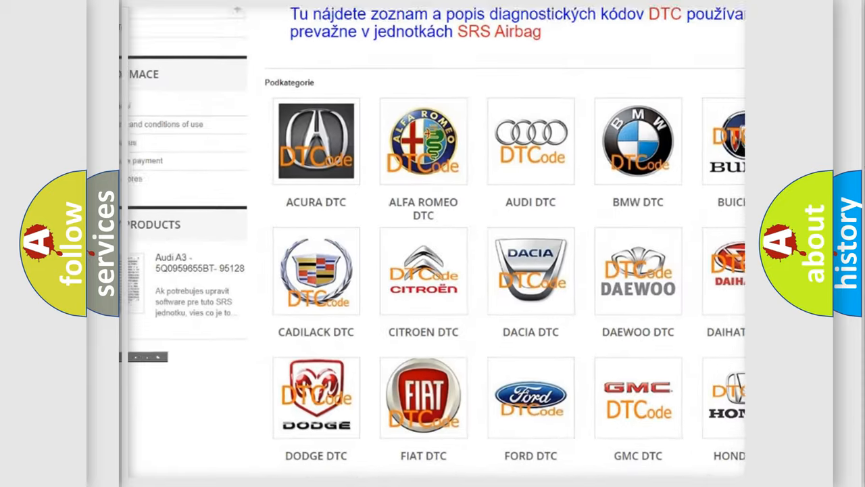
scroll(down, 3)
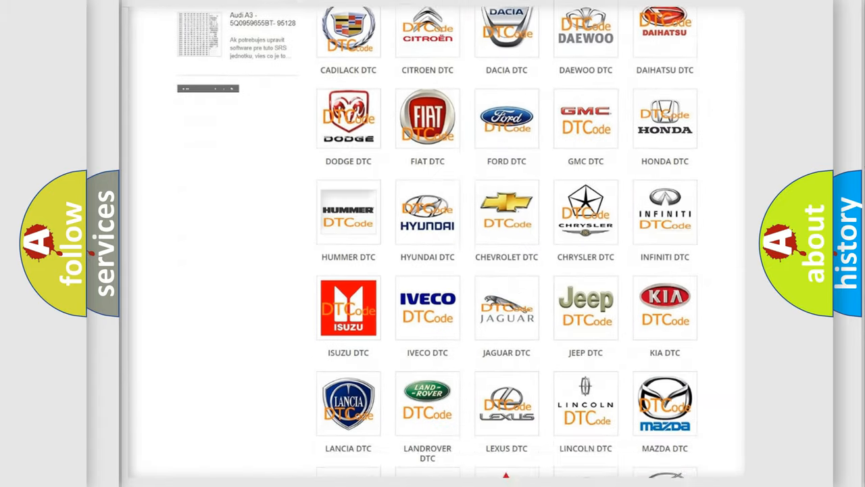
scroll(down, 3)
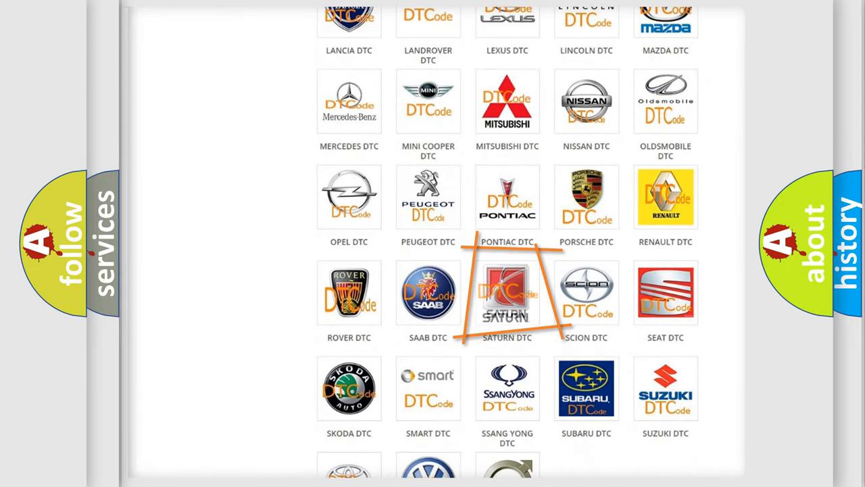